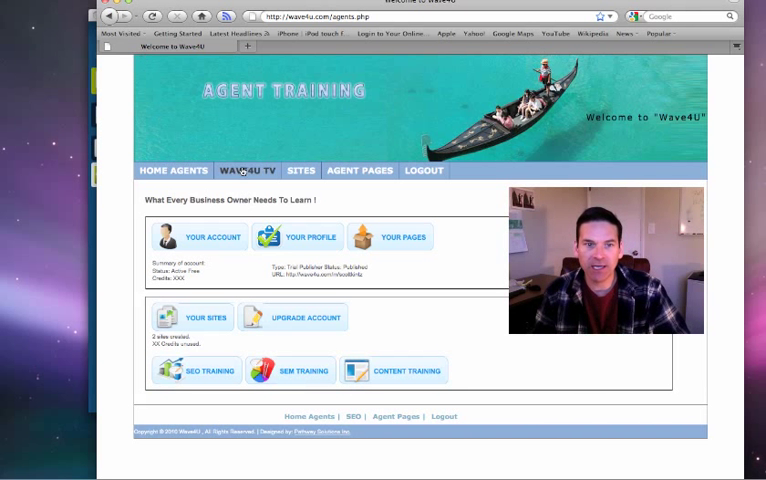
# Reach the SEO Manager via the SITES menu and start the Gmail account sign-up
pyautogui.click(301, 170)
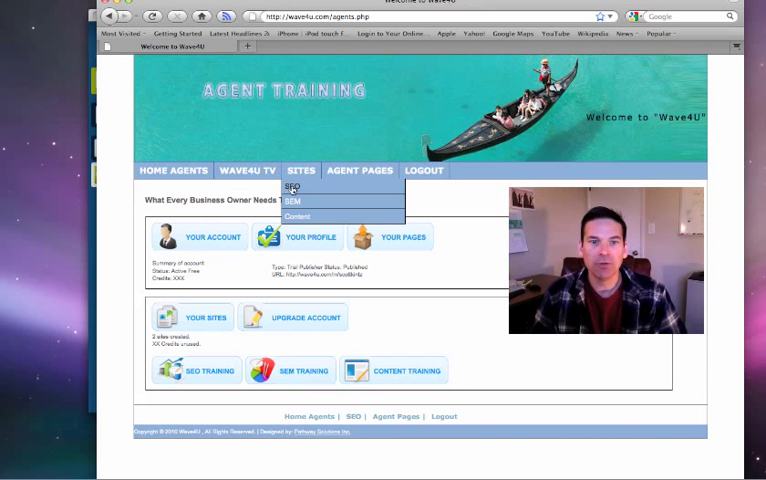
pyautogui.click(293, 187)
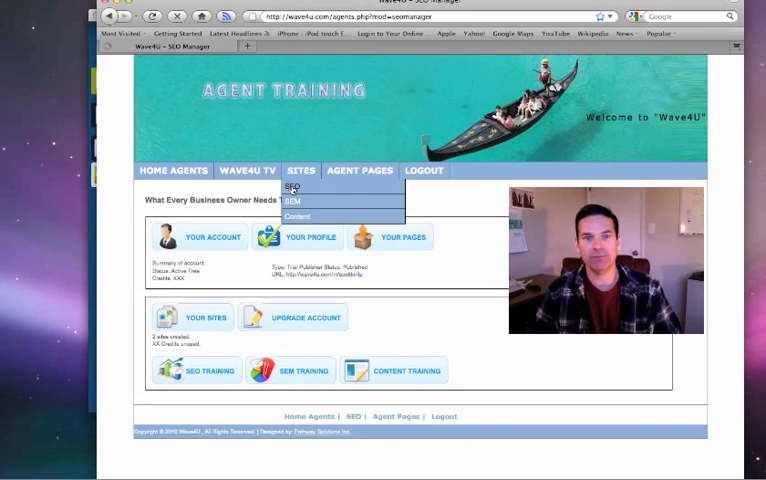
pyautogui.click(291, 188)
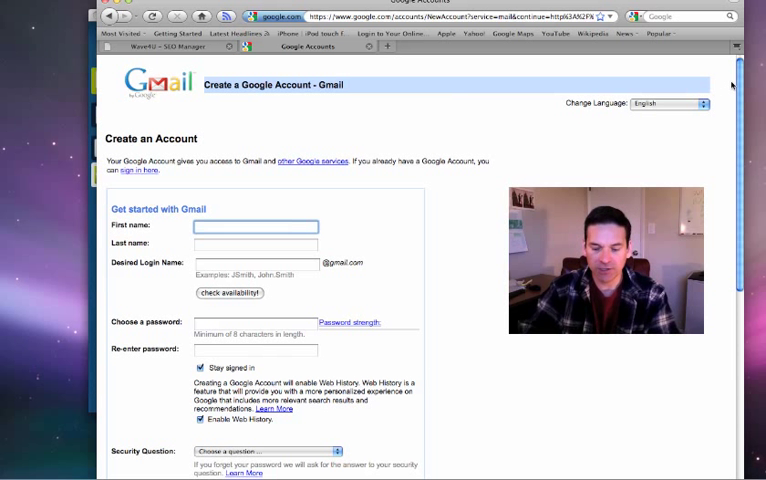
pyautogui.write('Joe')
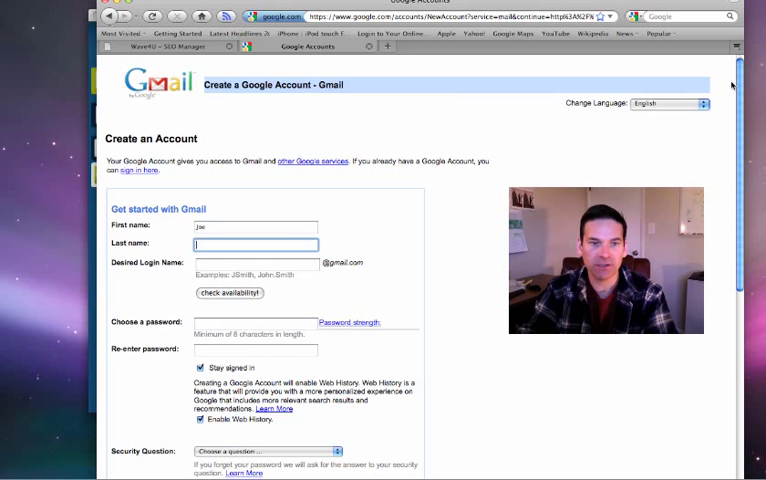
pyautogui.write('client')
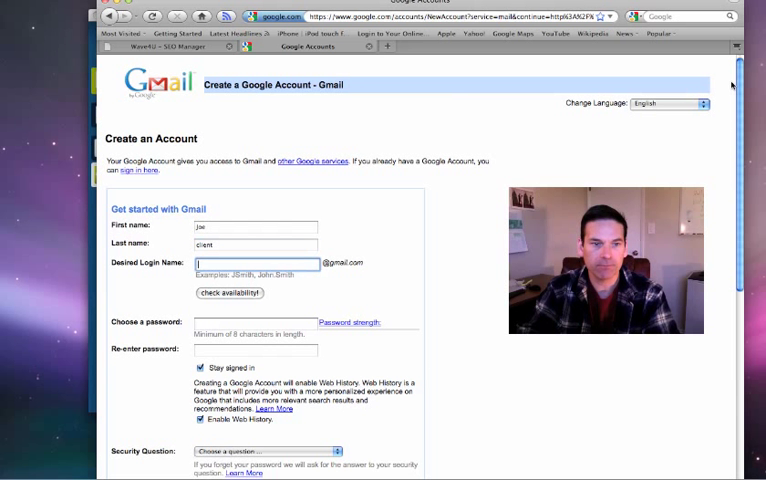
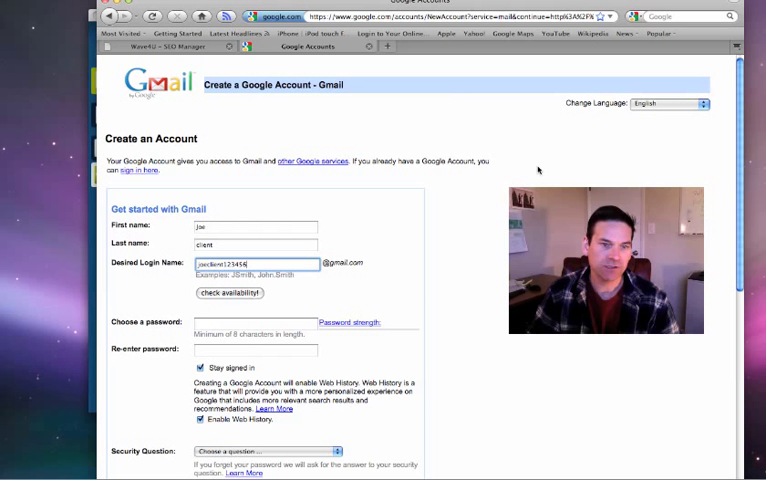
pyautogui.click(228, 295)
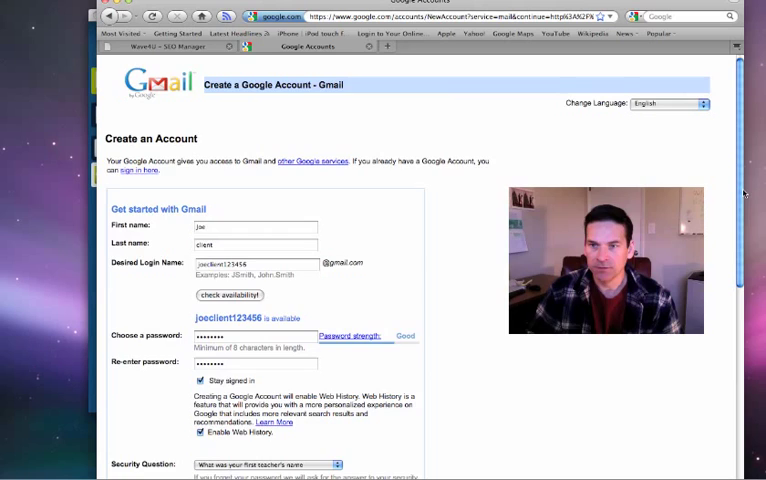
pyautogui.scroll(-3)
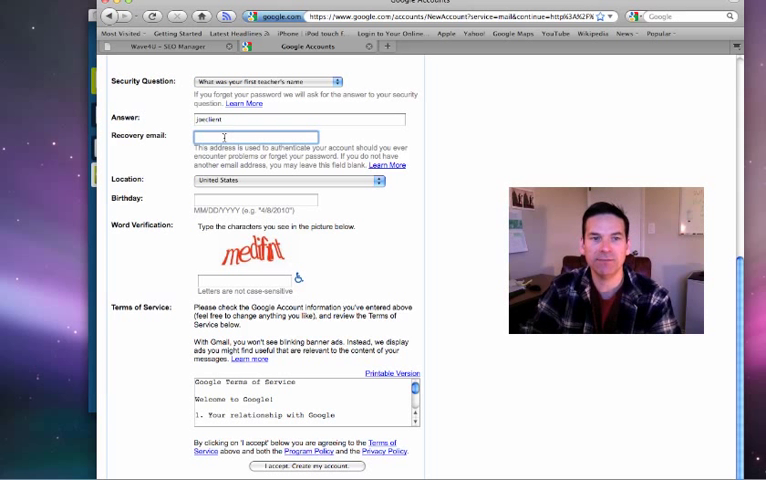
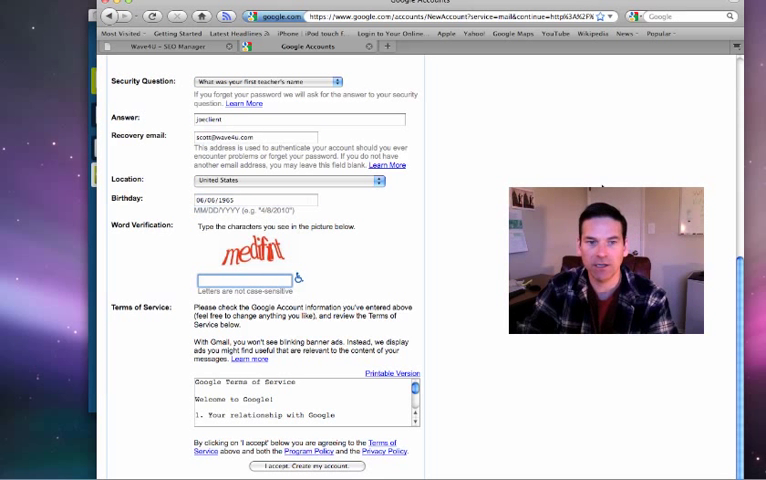
pyautogui.write('med')
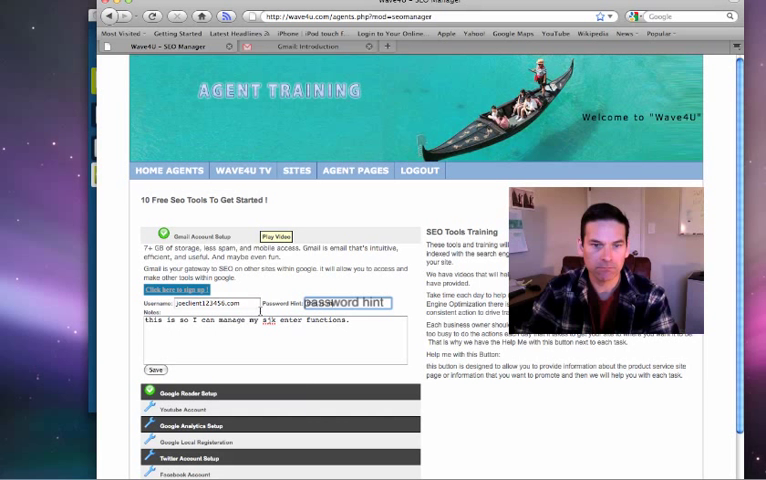
# Save the Gmail login with note 'this is my secret', then launch Google Reader sign-up for the account
pyautogui.write('this is my secret')
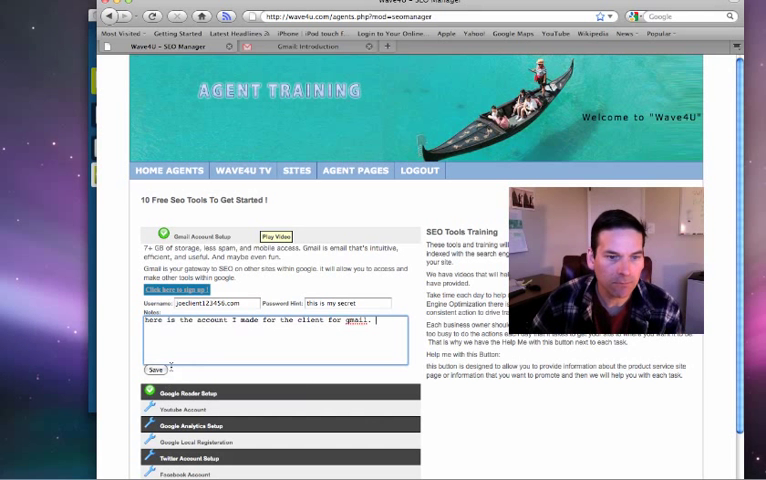
pyautogui.click(154, 369)
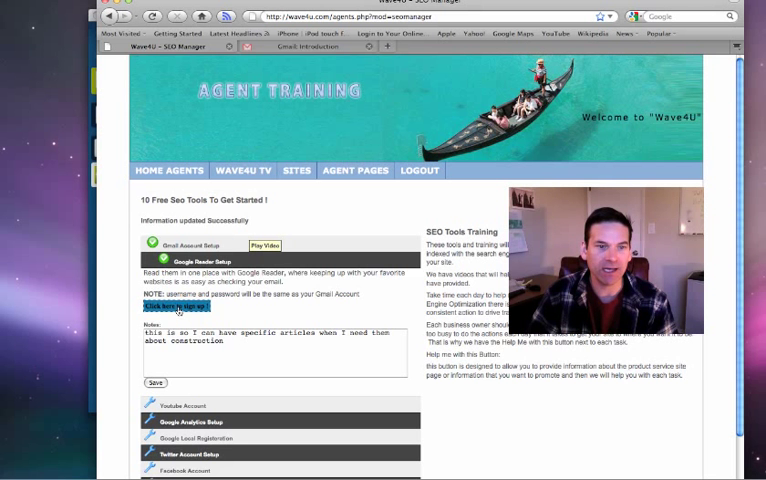
pyautogui.click(175, 309)
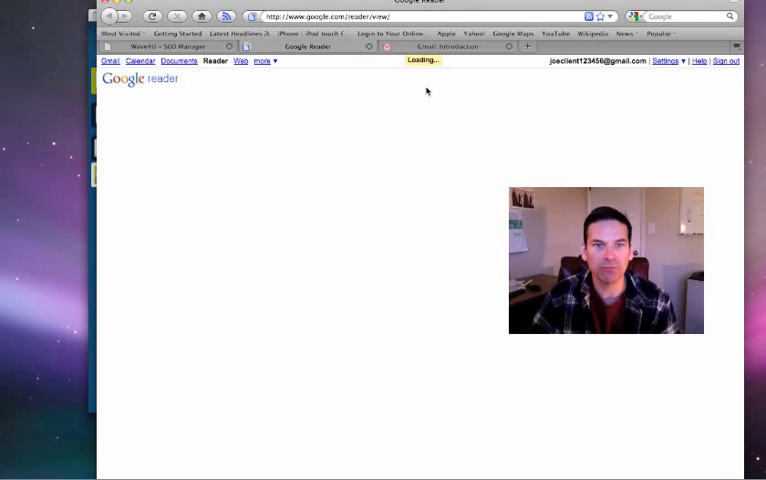